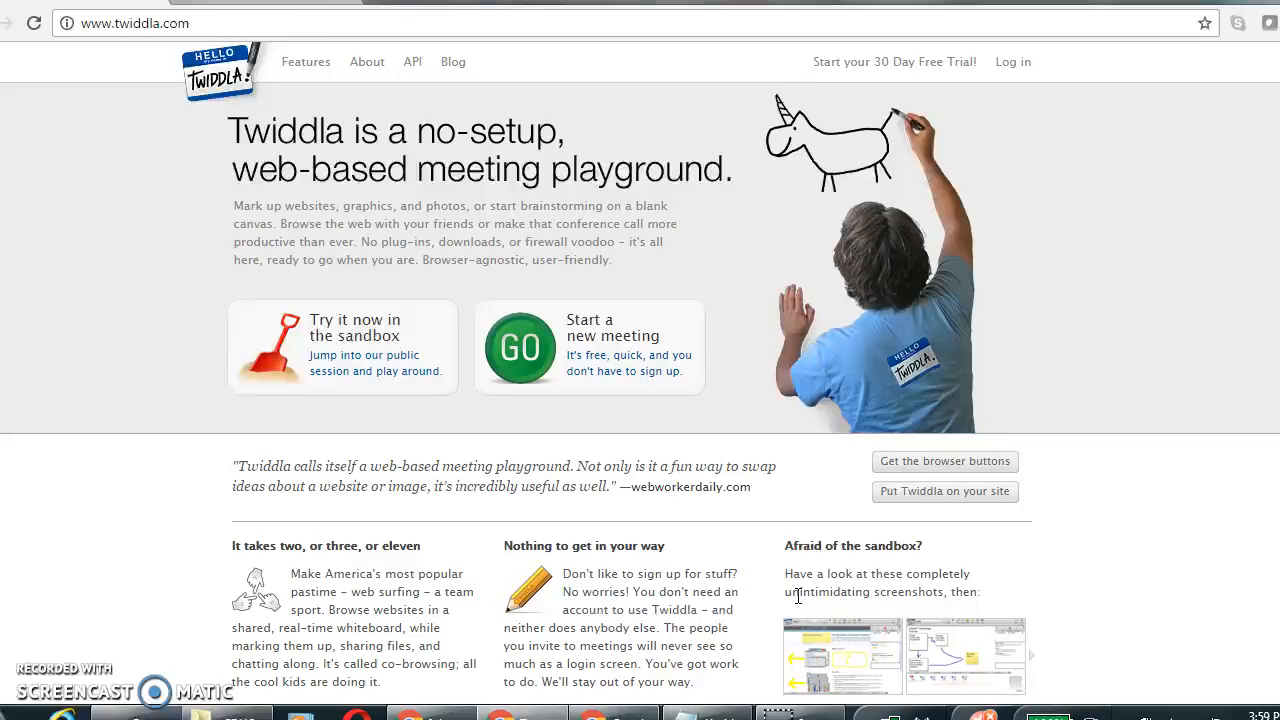
pyautogui.moveTo(592, 600)
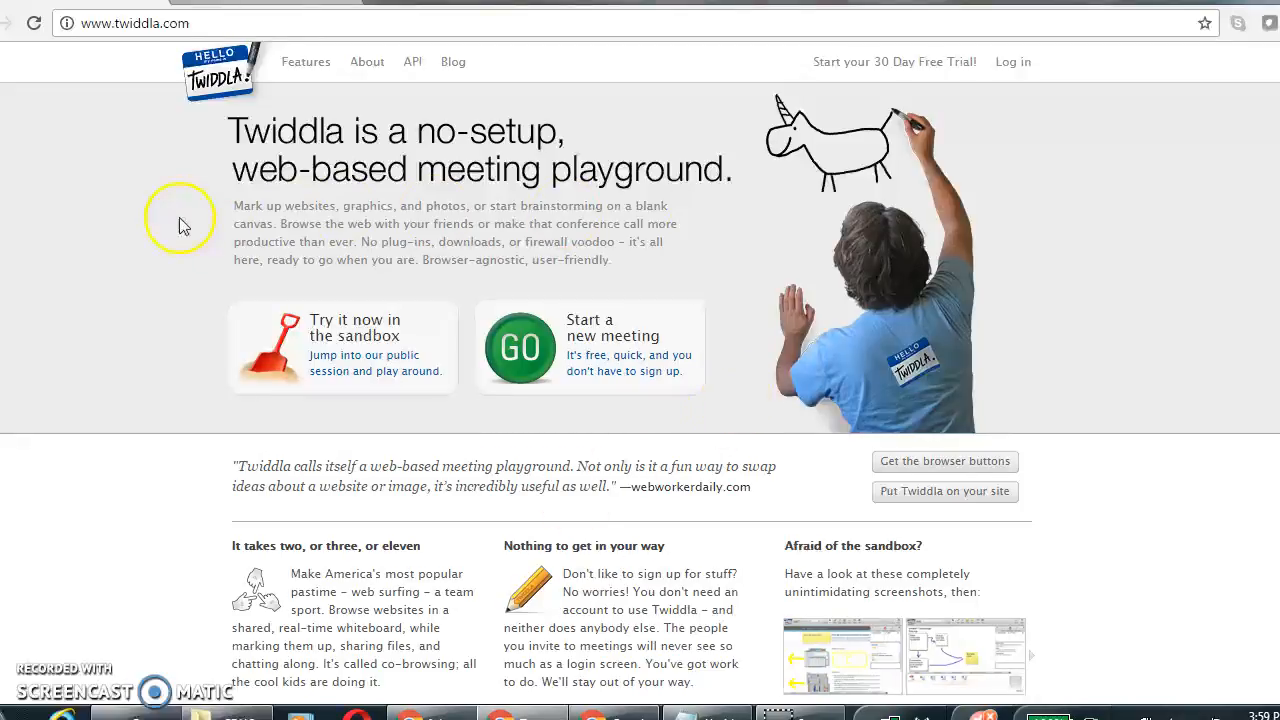
pyautogui.moveTo(310, 190)
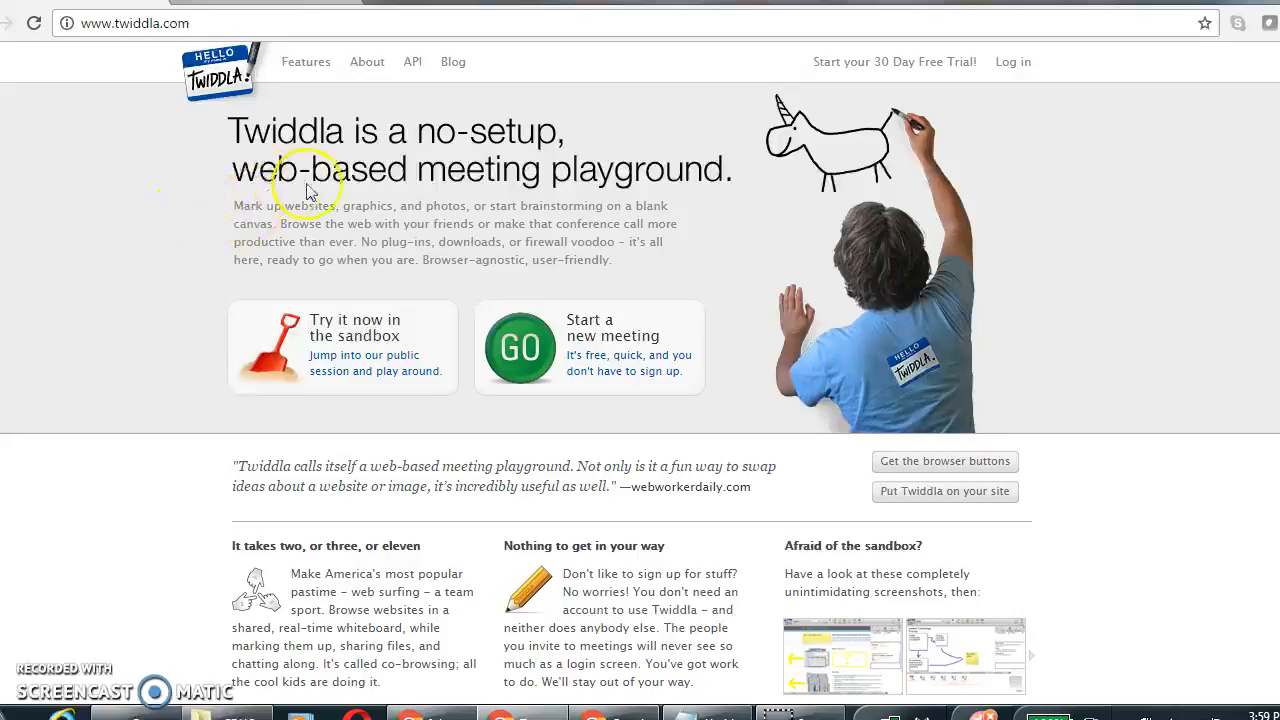
pyautogui.moveTo(340, 190)
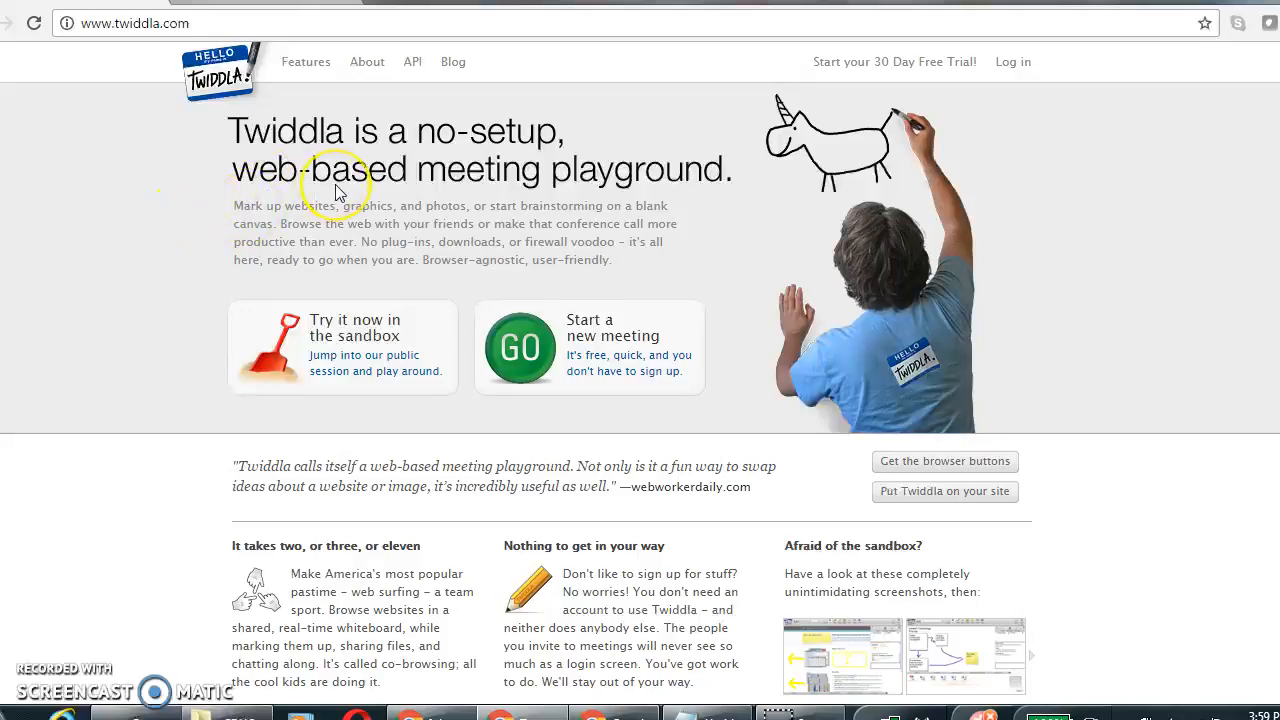
pyautogui.moveTo(338, 192)
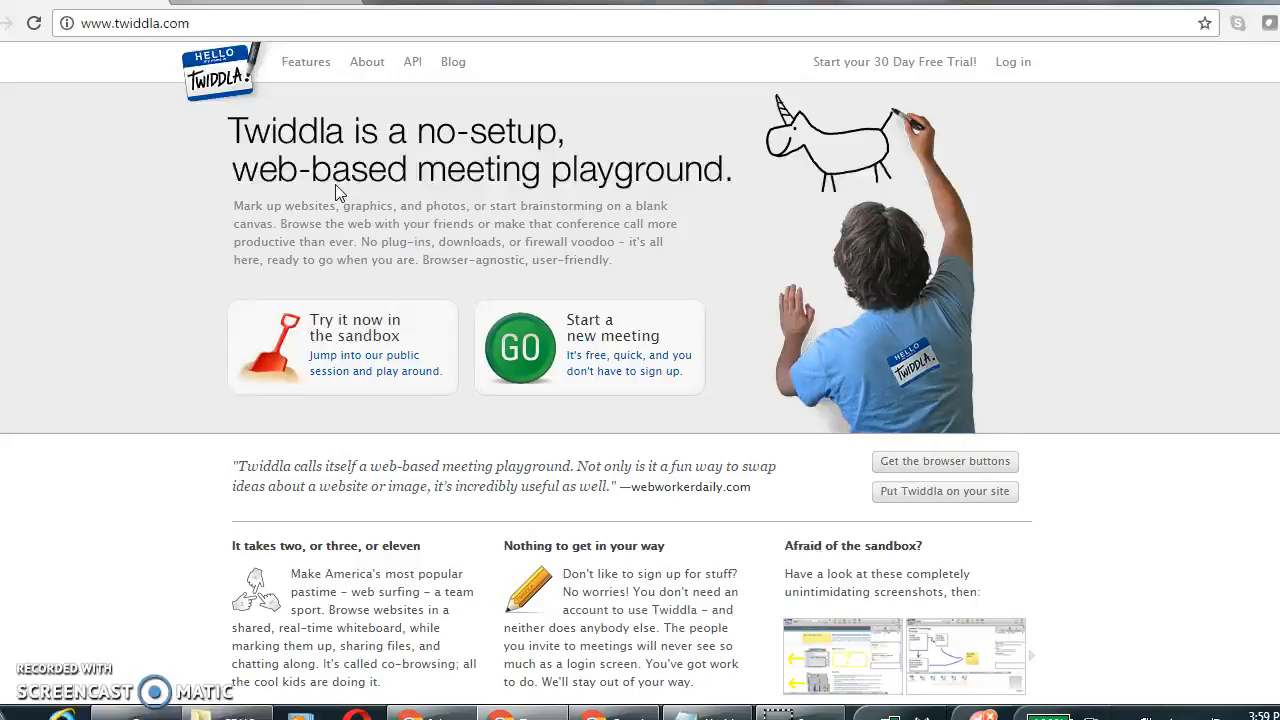
pyautogui.moveTo(736, 358)
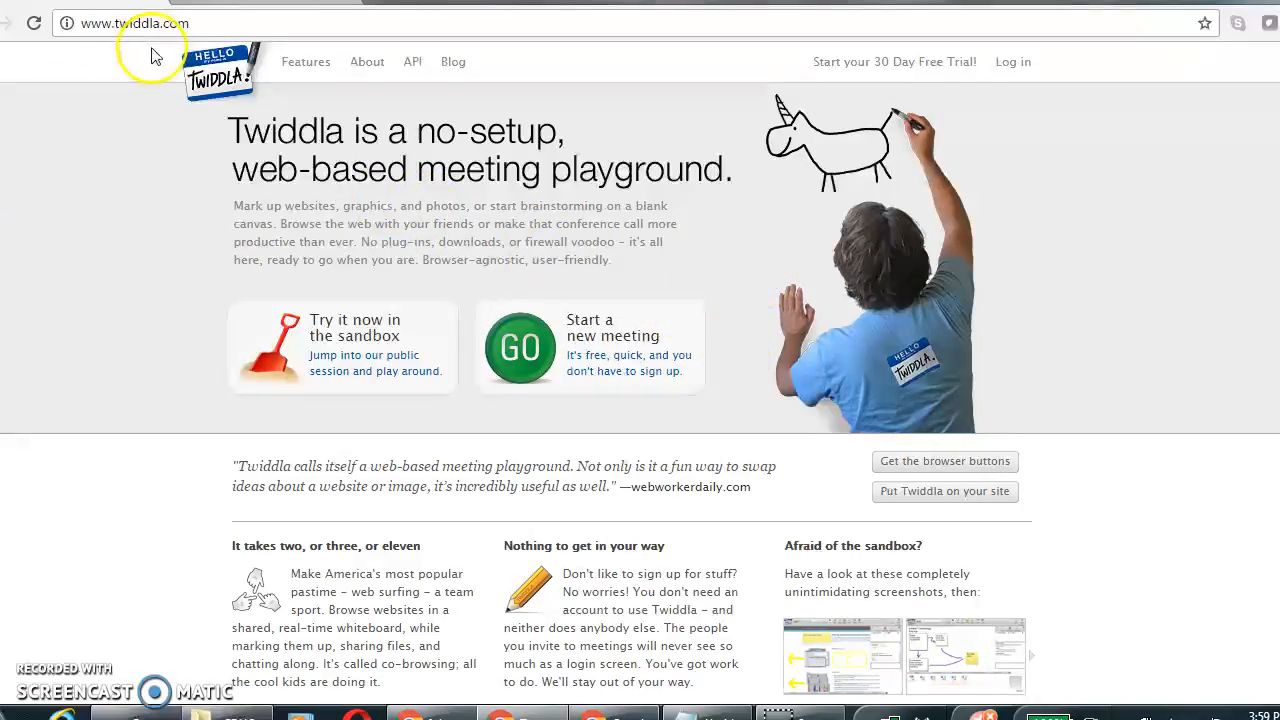
# - Start a new meeting room from the Twiddla homepage via 'Start a new meeting' (GO)
pyautogui.click(136, 24)
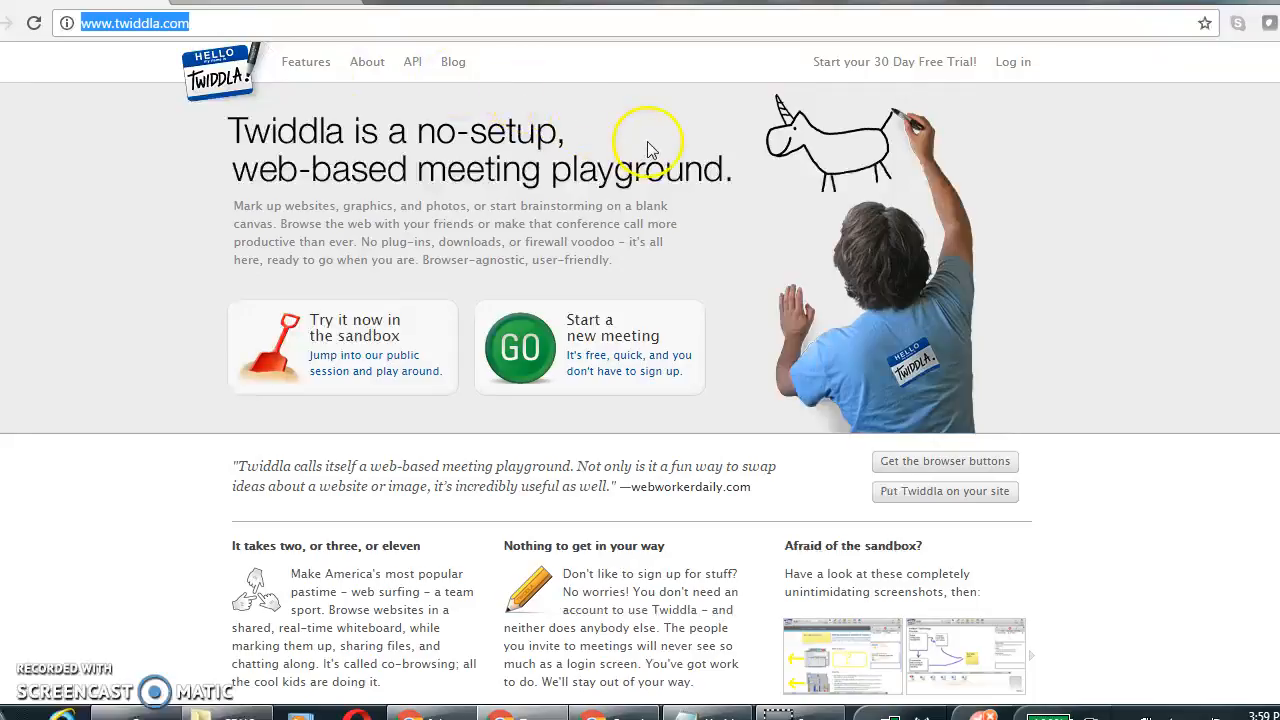
pyautogui.moveTo(556, 292)
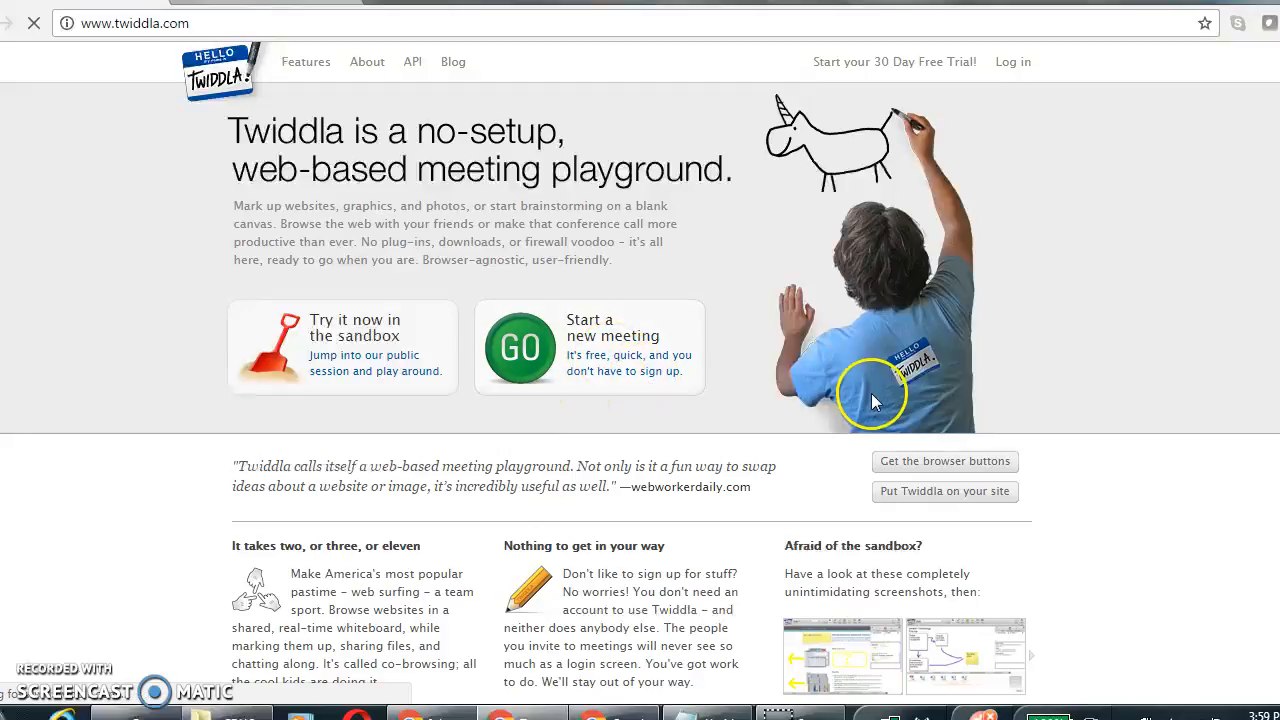
pyautogui.click(520, 348)
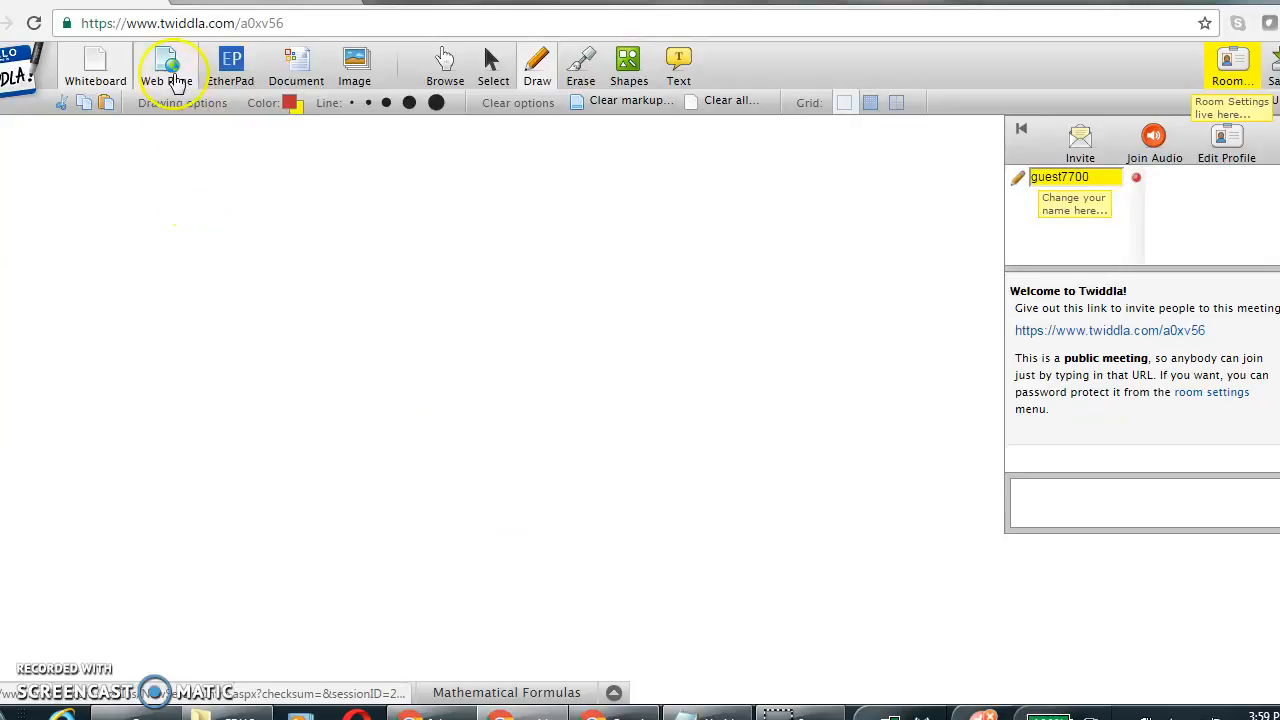
pyautogui.moveTo(356, 64)
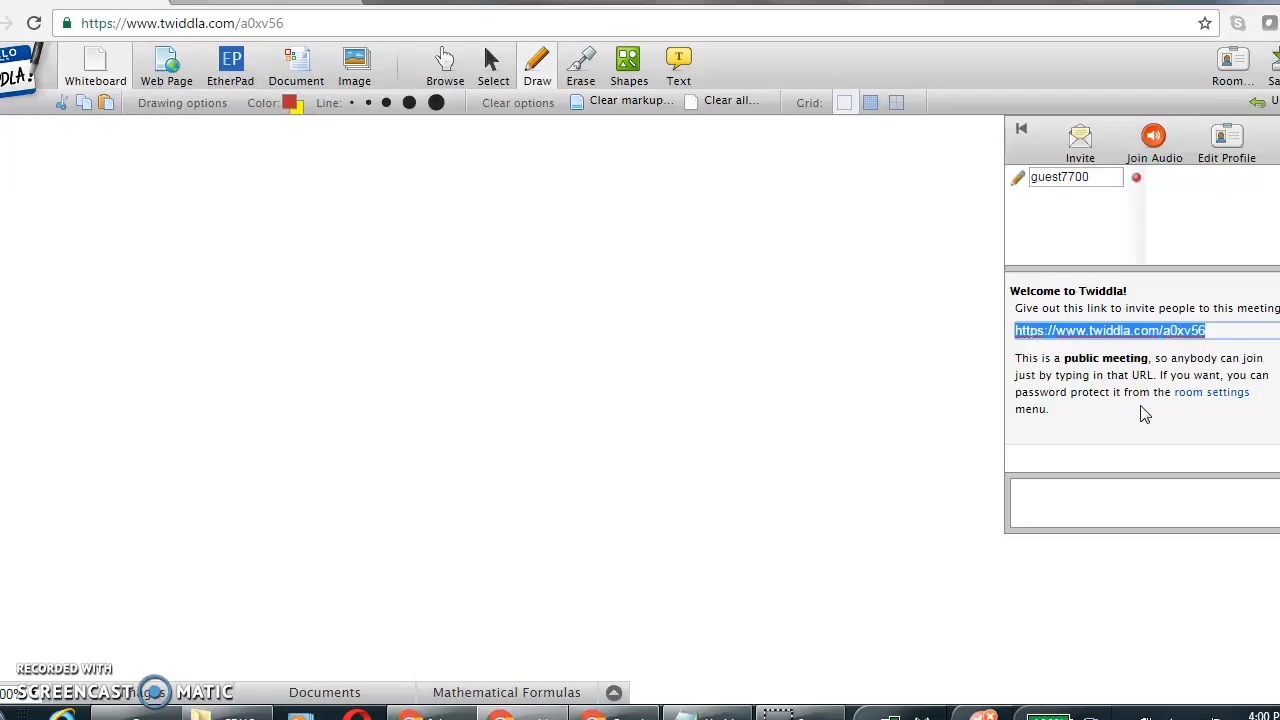
pyautogui.moveTo(1148, 414)
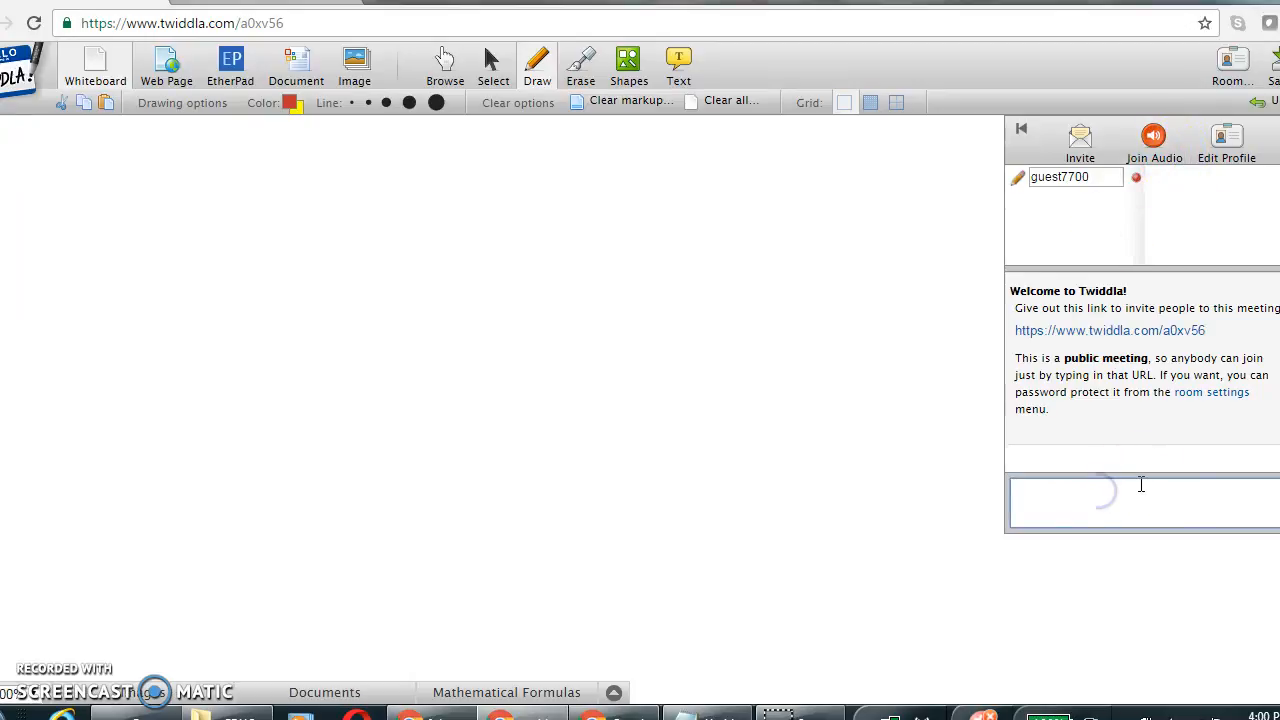
# - Enter the test text 'jkjkkjljlk khkjl kjkjk' into the room's chat box without sending it
pyautogui.write('jkjkkjljlk')
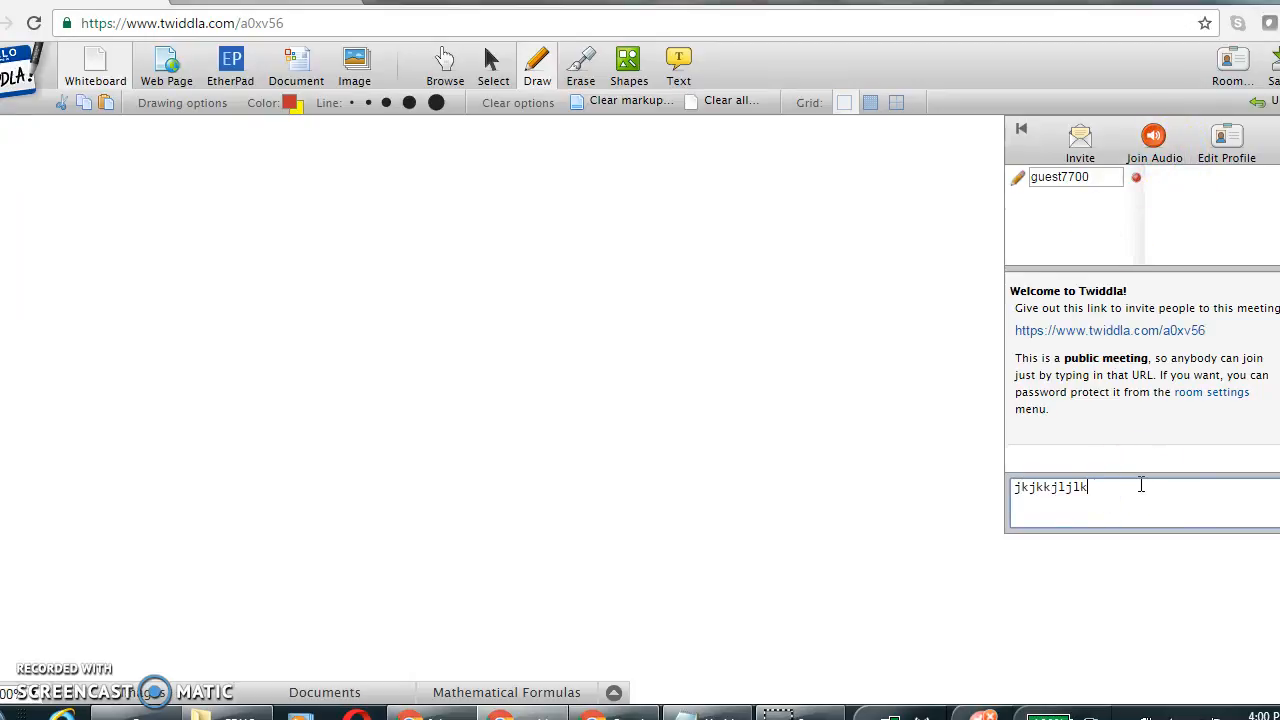
pyautogui.write('khkjl kjkjk')
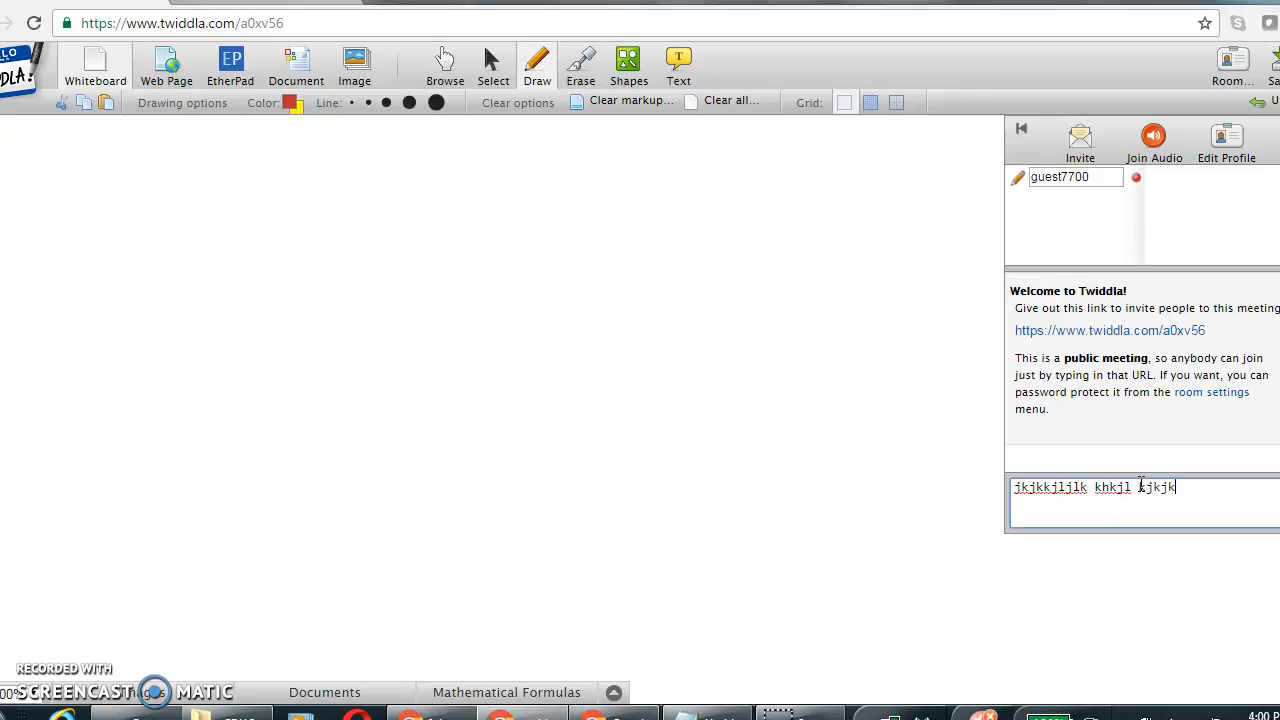